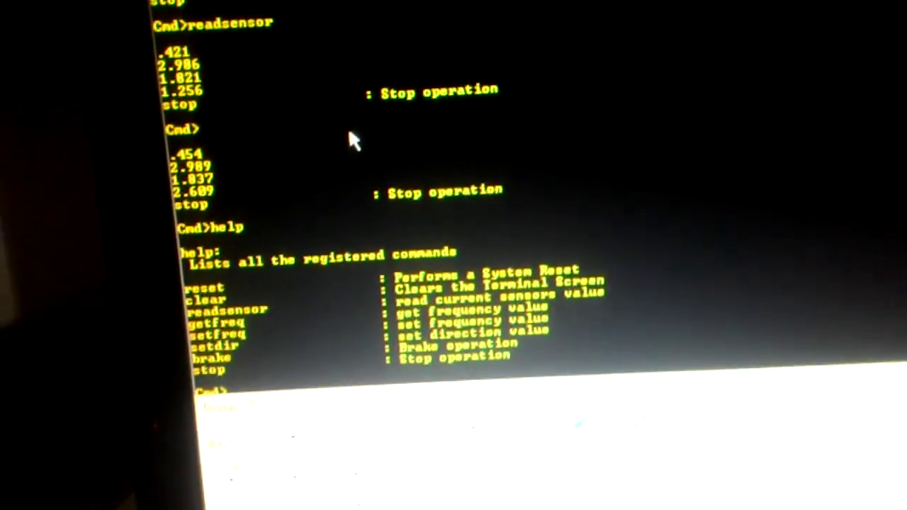
scroll("down", 3)
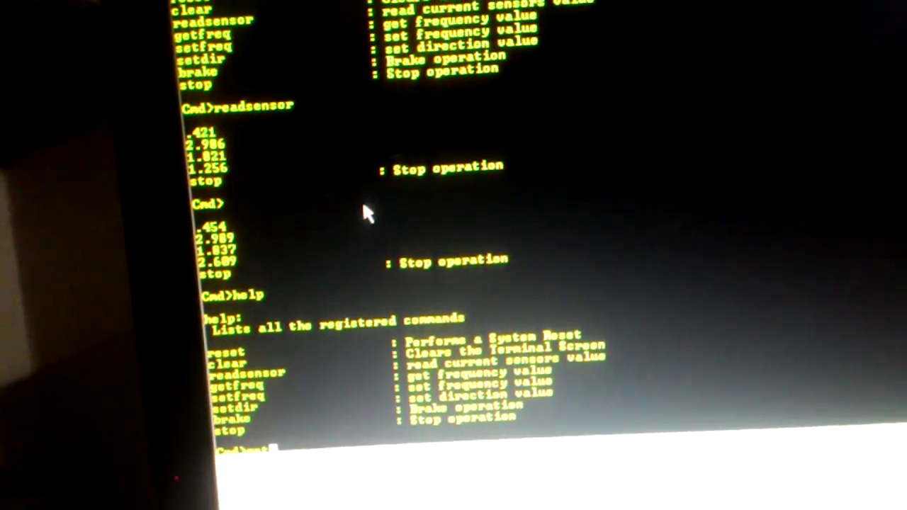